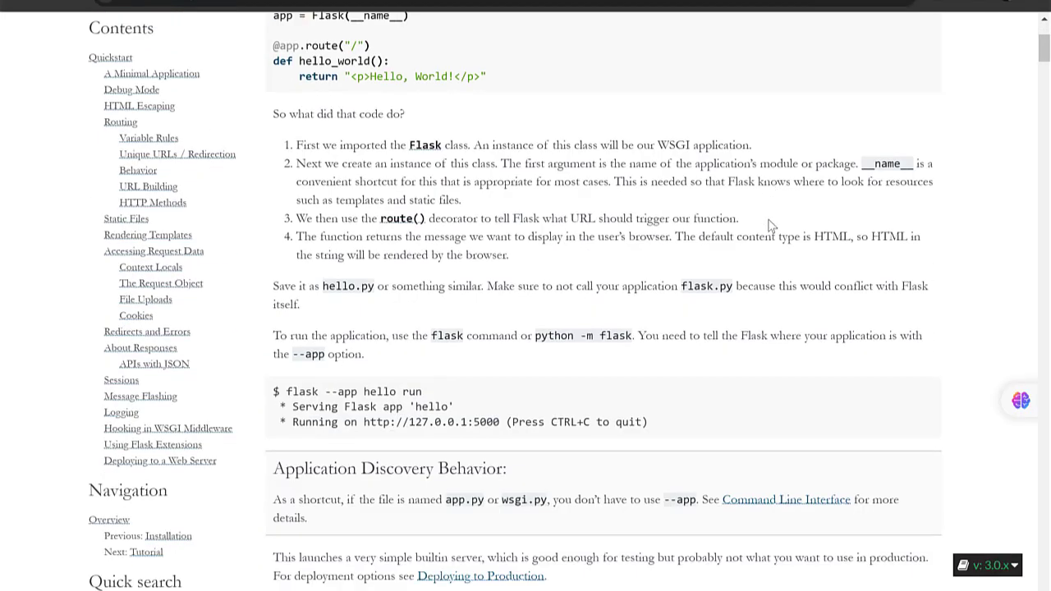
Begin typing a 'python -m venv' command in the terminal, then submit the login form
scroll(down, 3)
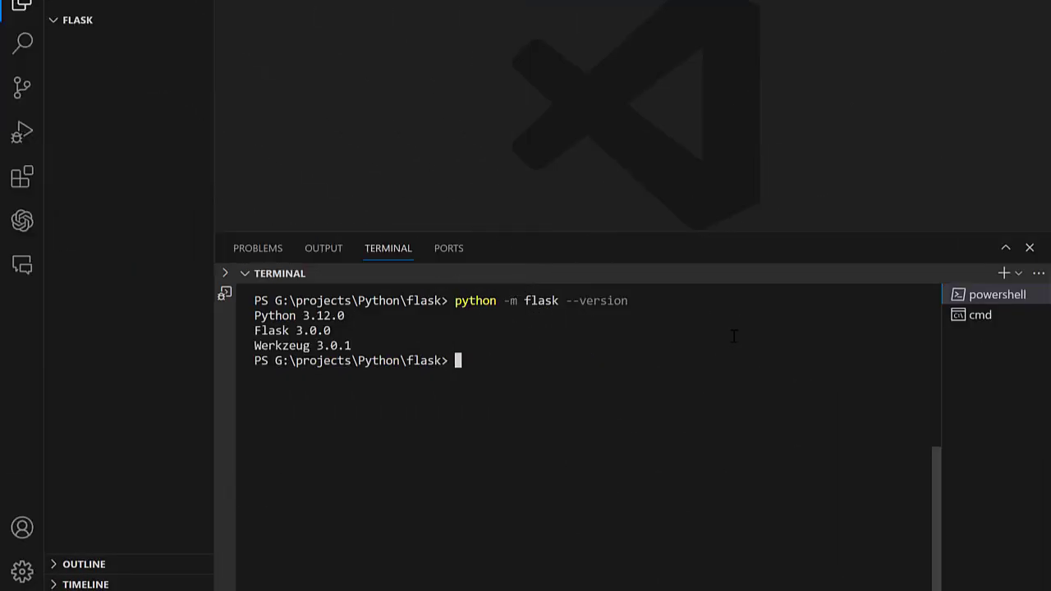
text(python)
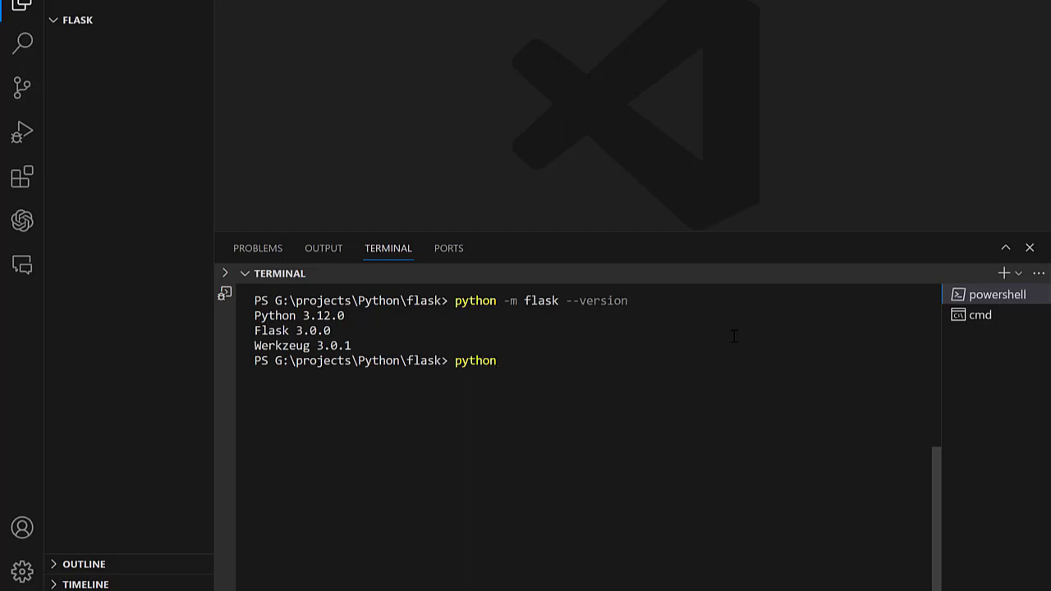
text(-m vene)
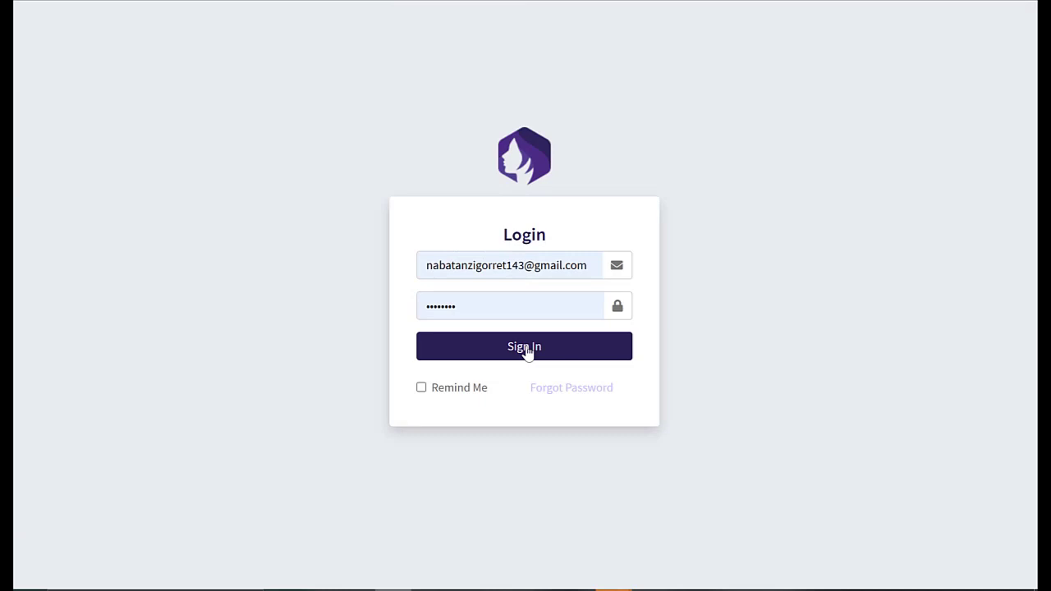
click(523, 346)
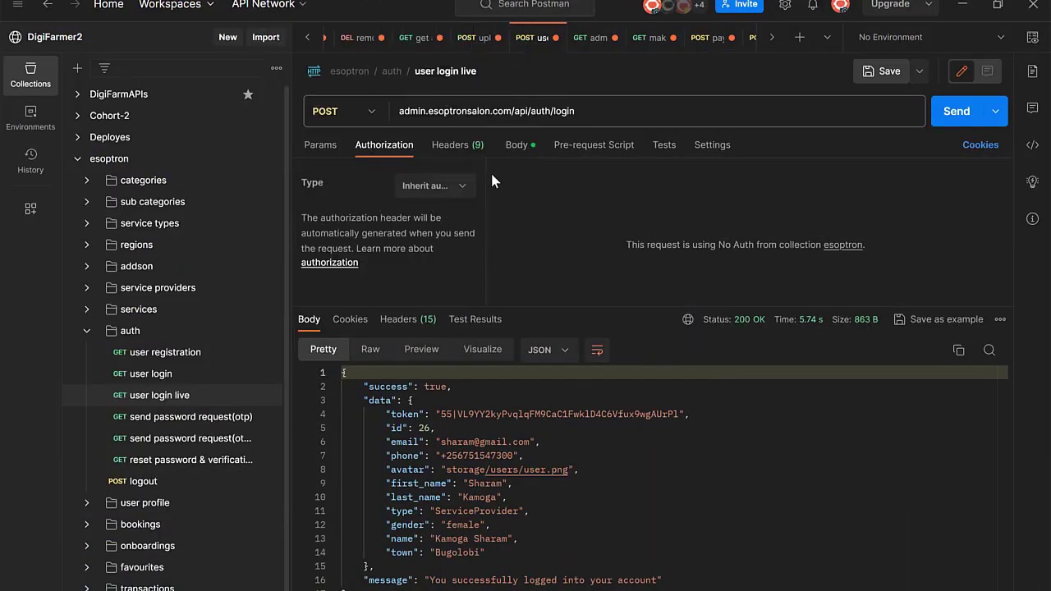
mouse_move(931, 112)
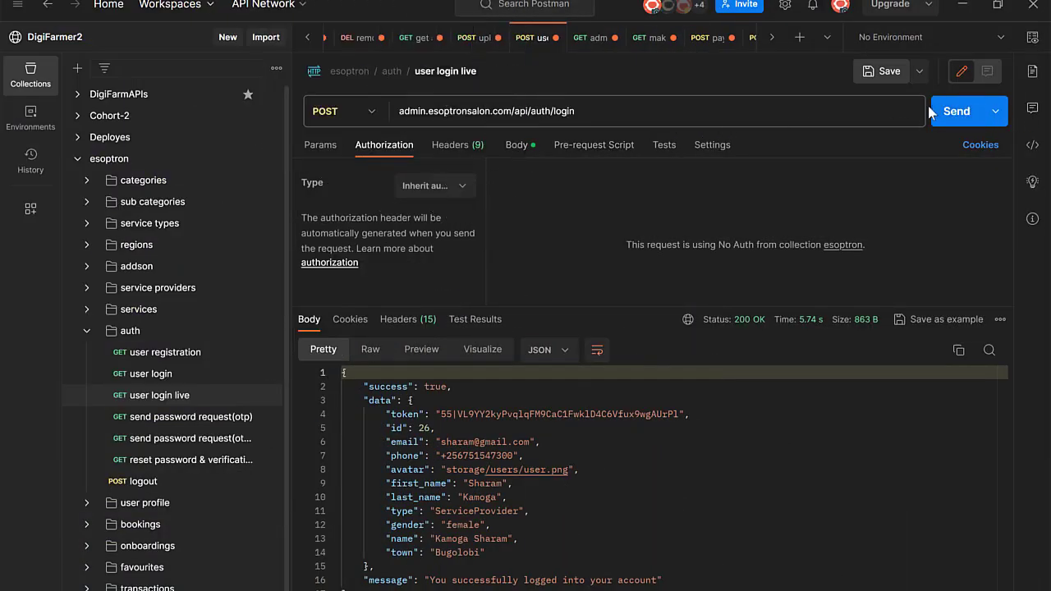
Resend the user login live request and view its phone and password form-data fields
click(956, 110)
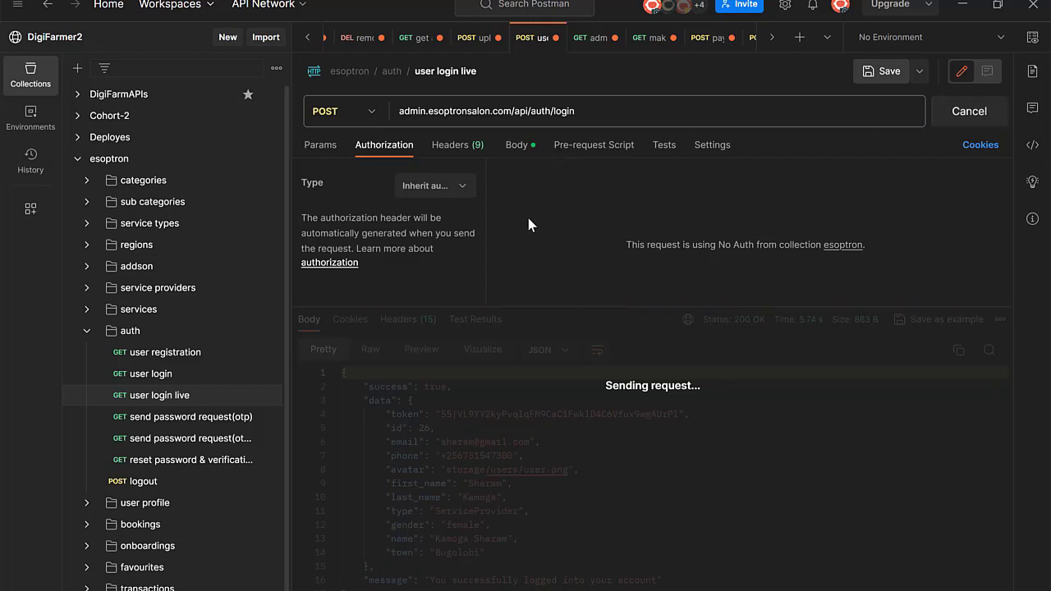
click(516, 144)
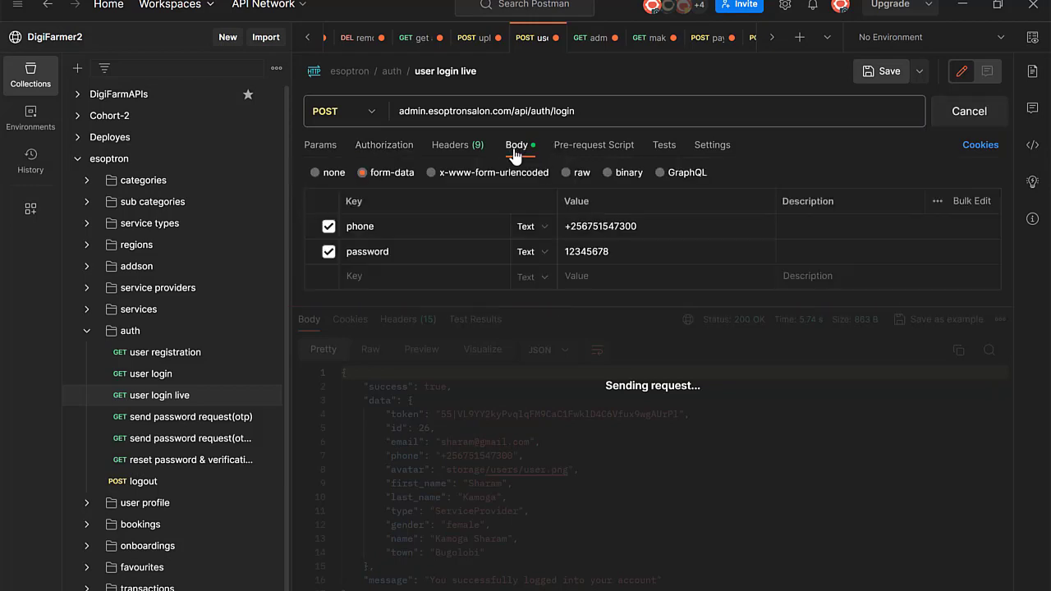
mouse_move(525, 289)
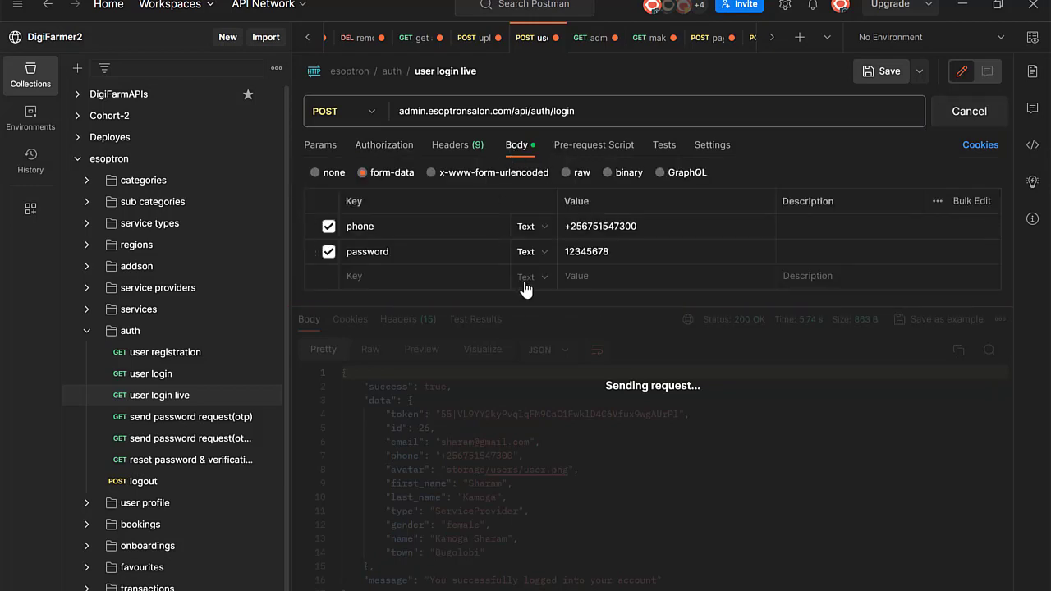